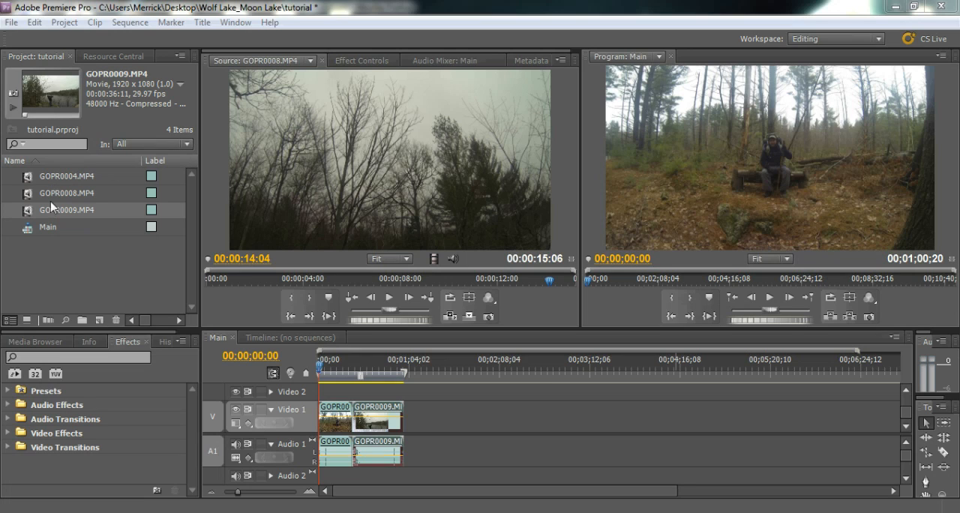
{"action": "mouse_move", "coordinate": [39, 233]}
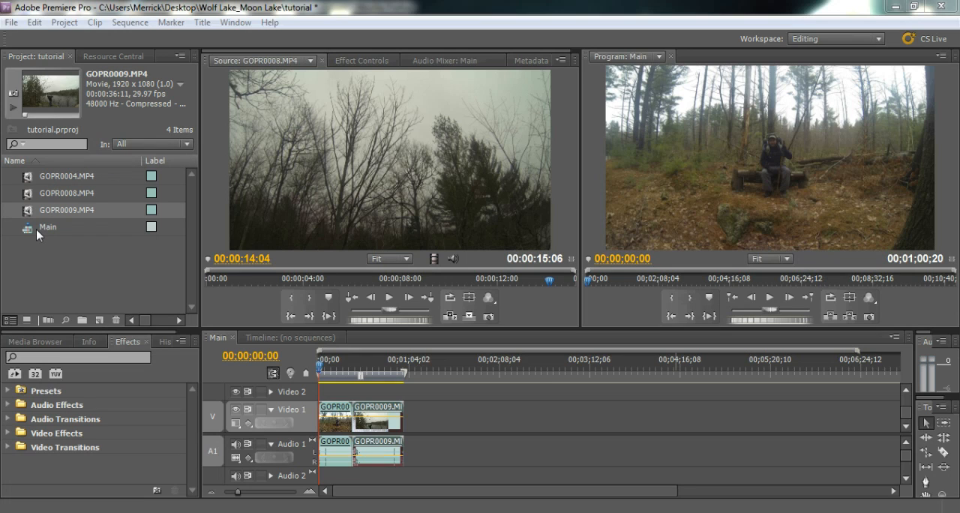
{"action": "mouse_move", "coordinate": [147, 261]}
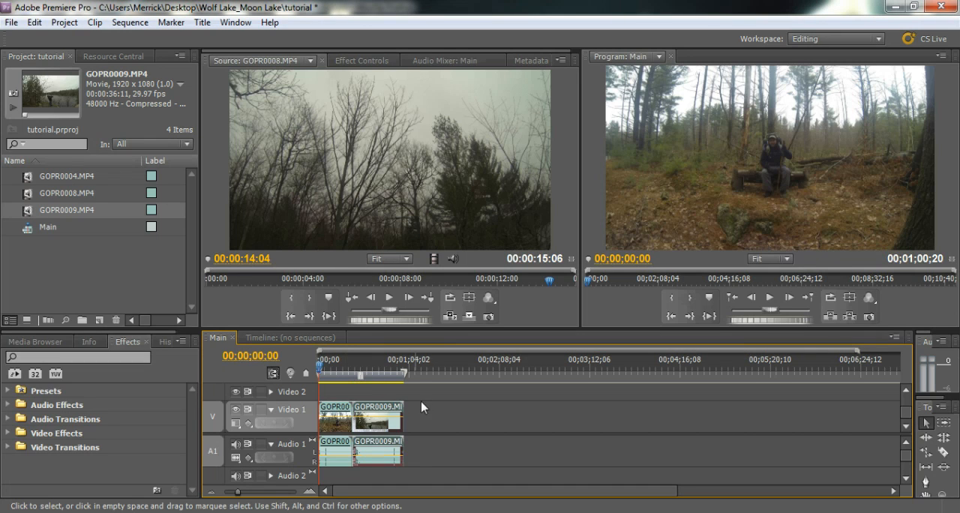
- Park the Main sequence near 00:00:30:00 and cue GOPR0008.MP4 in the Source monitor to the bird shot
{"action": "left_click", "coordinate": [336, 416]}
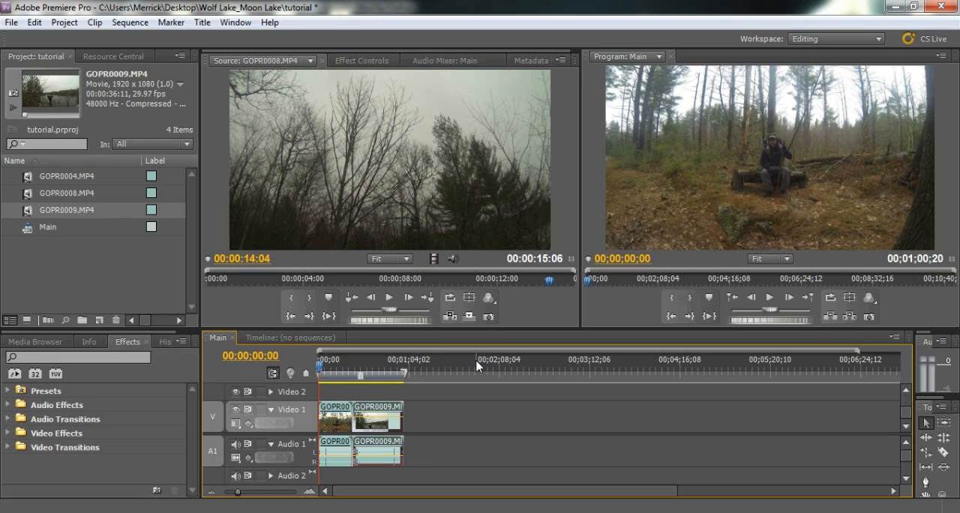
{"action": "mouse_move", "coordinate": [486, 407]}
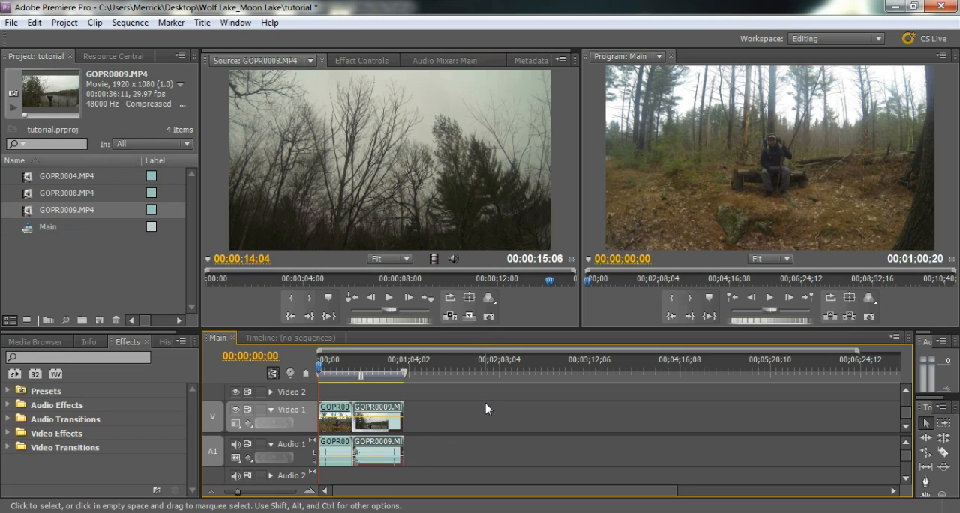
{"action": "mouse_move", "coordinate": [495, 408]}
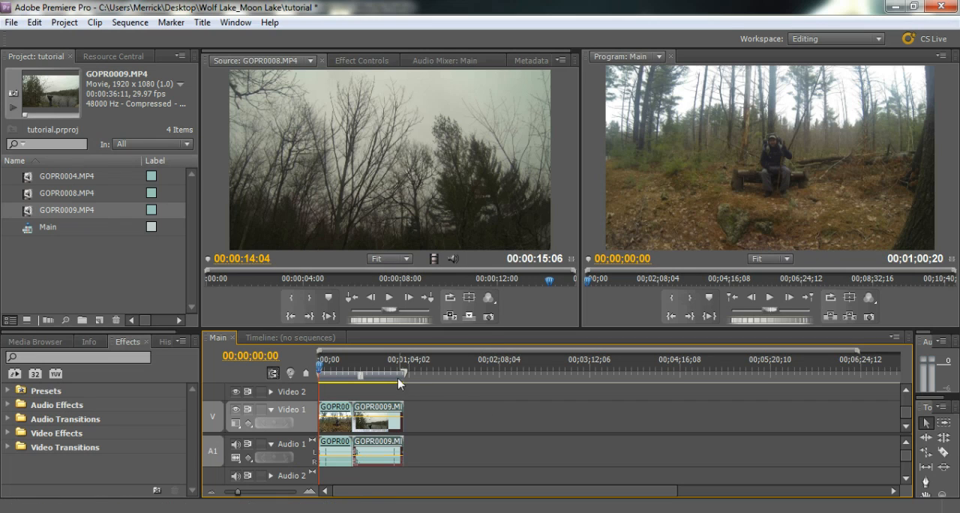
{"action": "mouse_move", "coordinate": [339, 428]}
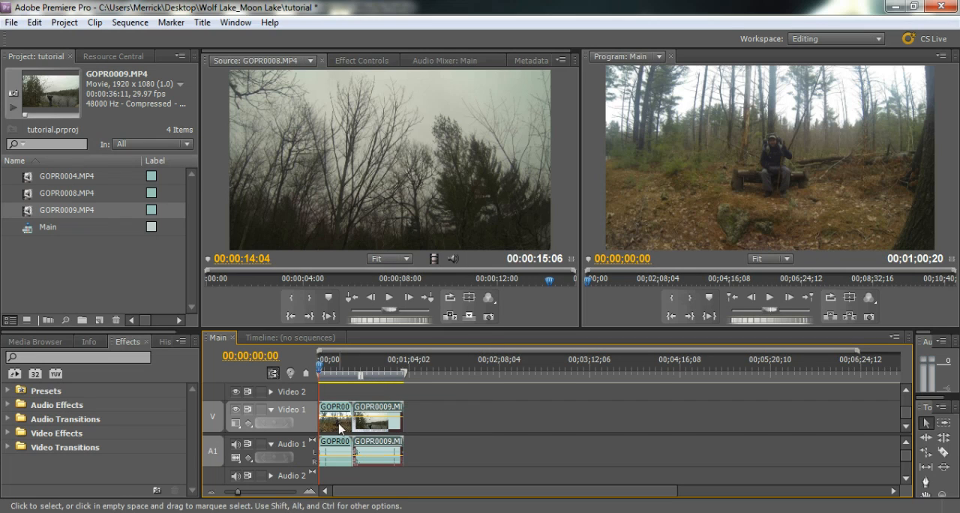
{"action": "left_click", "coordinate": [348, 368]}
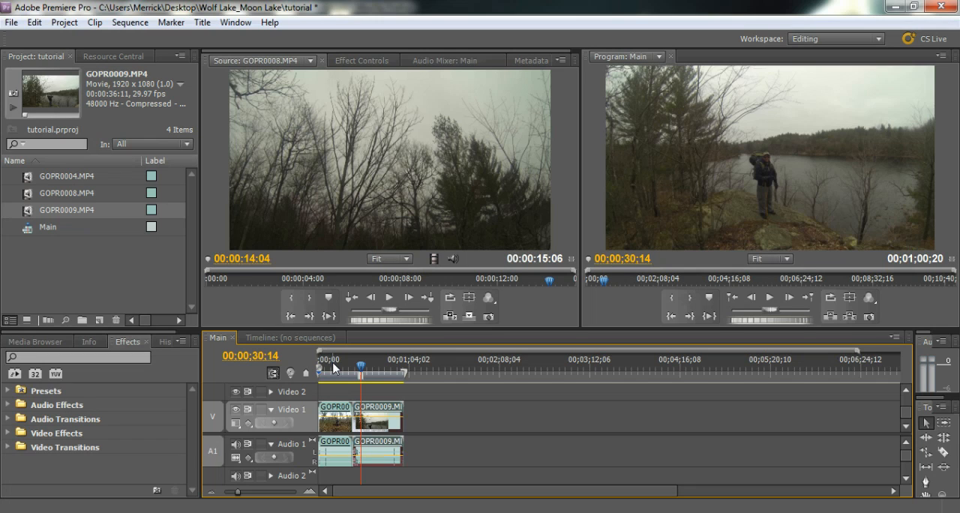
{"action": "mouse_move", "coordinate": [367, 351]}
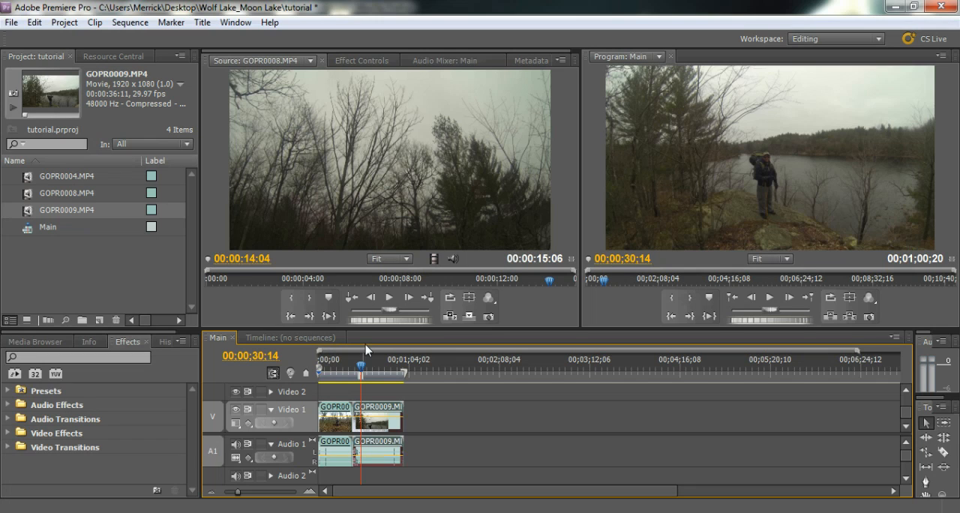
{"action": "left_click", "coordinate": [66, 192]}
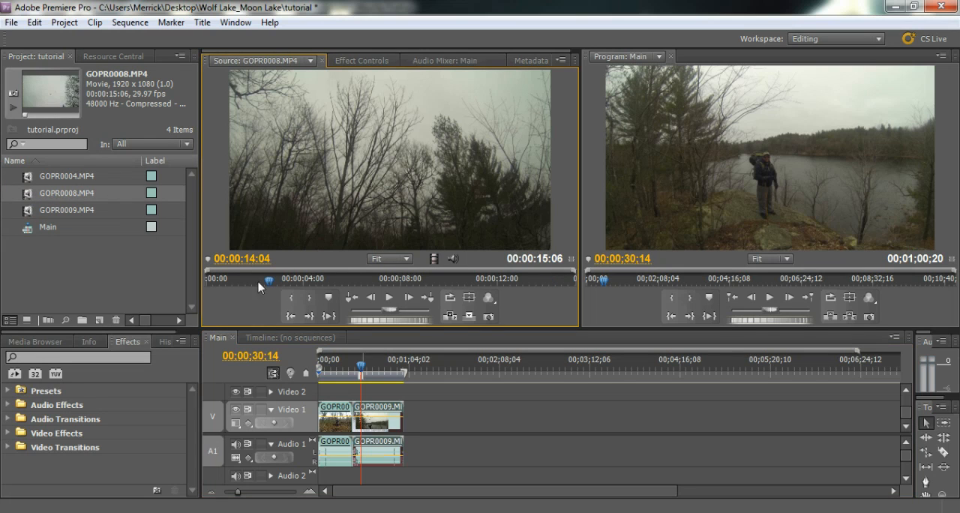
{"action": "left_click", "coordinate": [234, 279]}
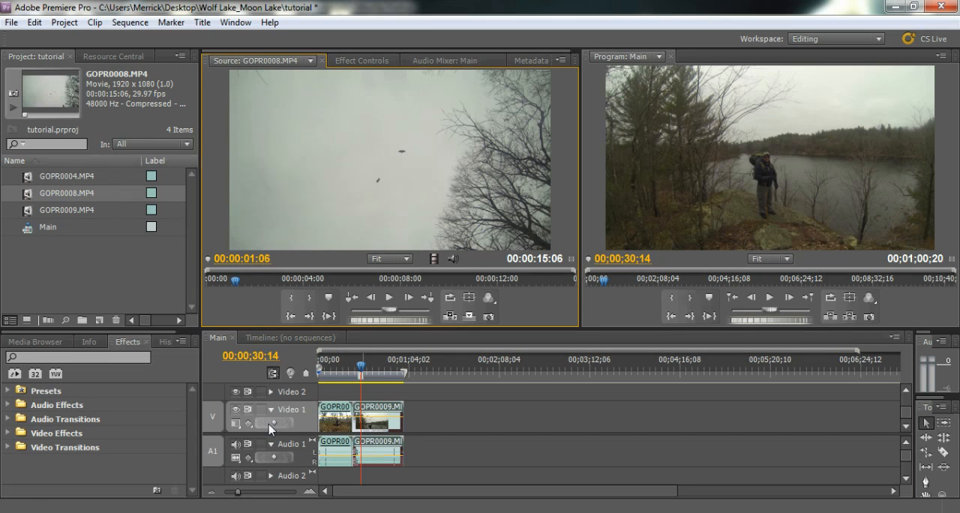
{"action": "mouse_move", "coordinate": [267, 447]}
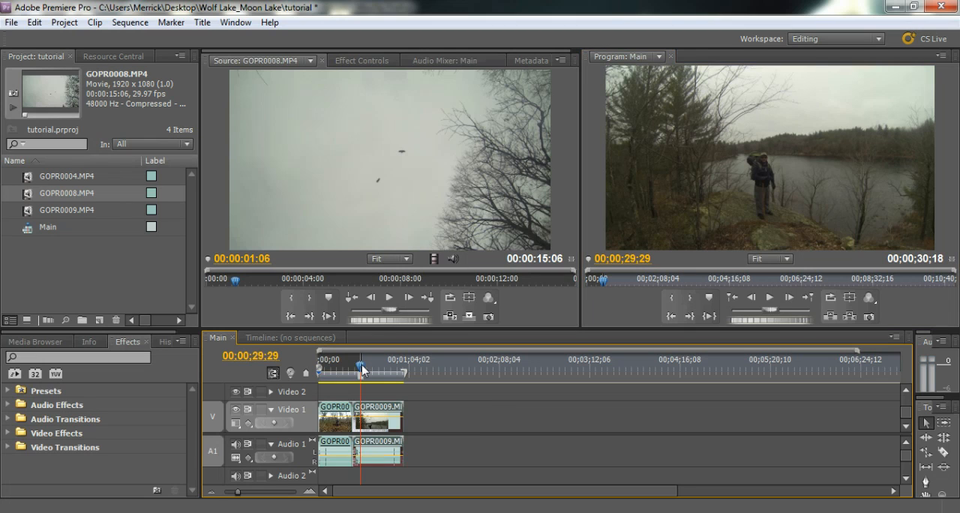
{"action": "mouse_move", "coordinate": [363, 369]}
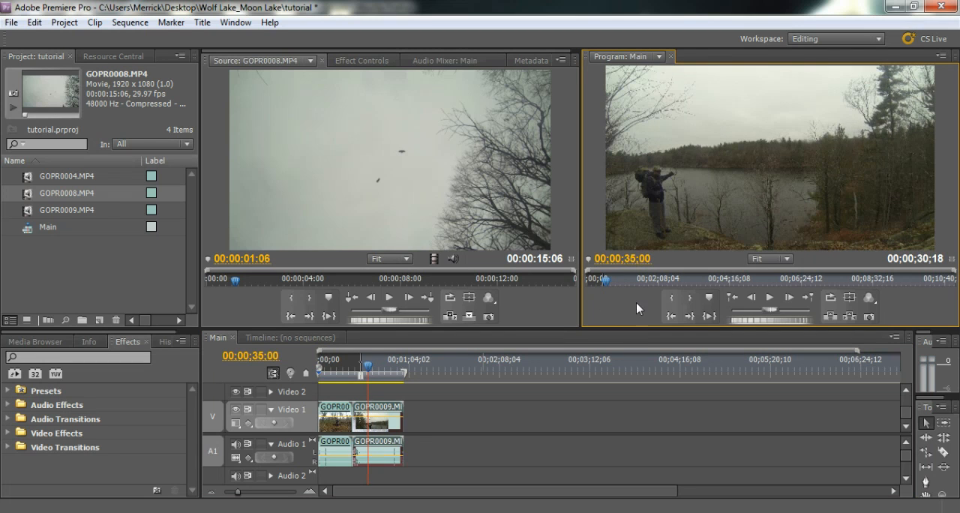
{"action": "mouse_move", "coordinate": [627, 300]}
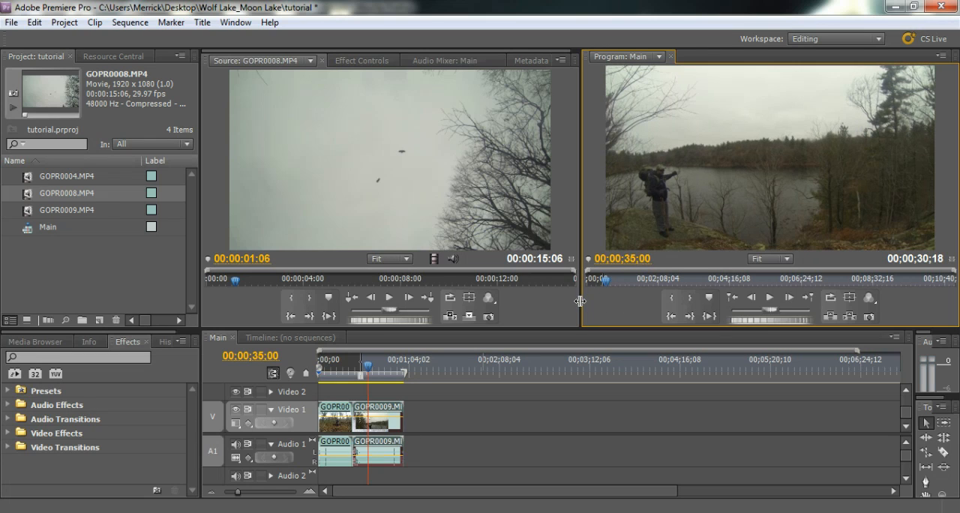
{"action": "mouse_move", "coordinate": [237, 284]}
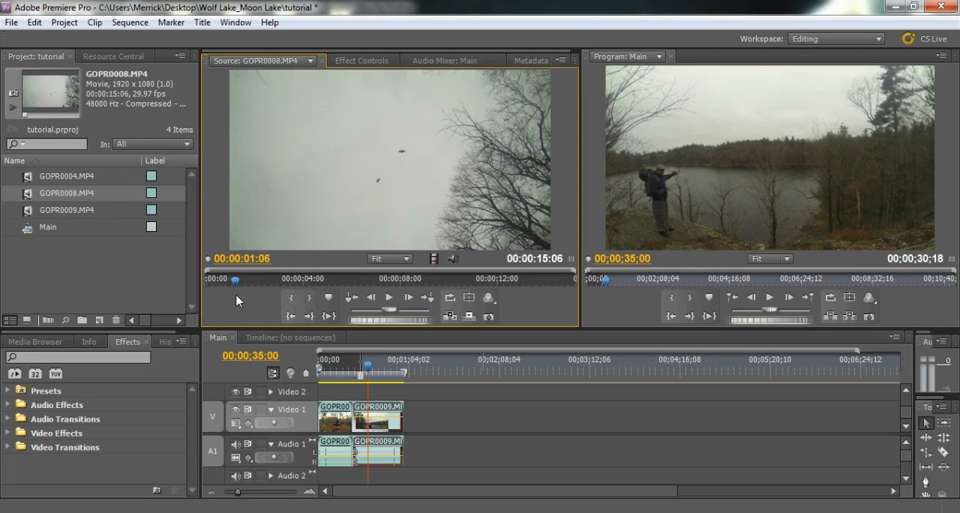
{"action": "mouse_move", "coordinate": [234, 288]}
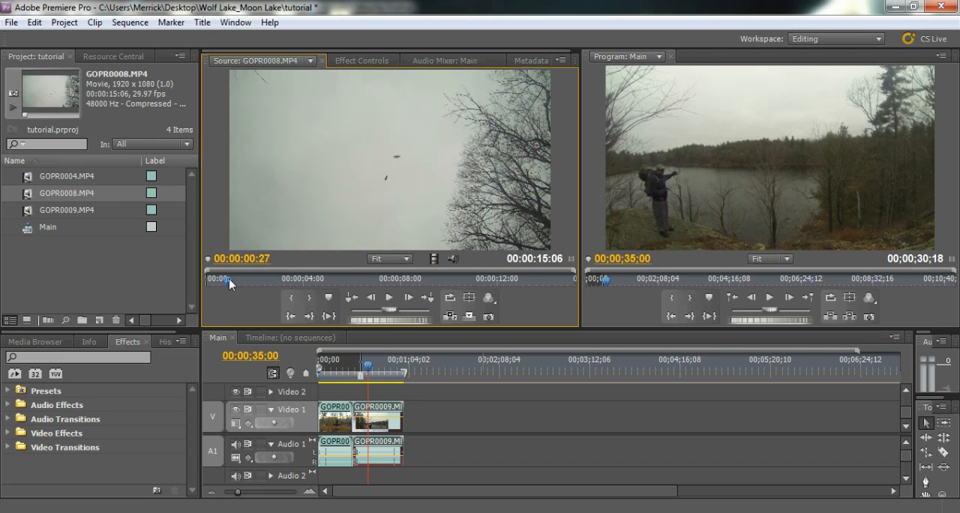
- Scrub the source clip from its start to about six seconds to locate the bird section for marking
{"action": "left_click", "coordinate": [348, 284]}
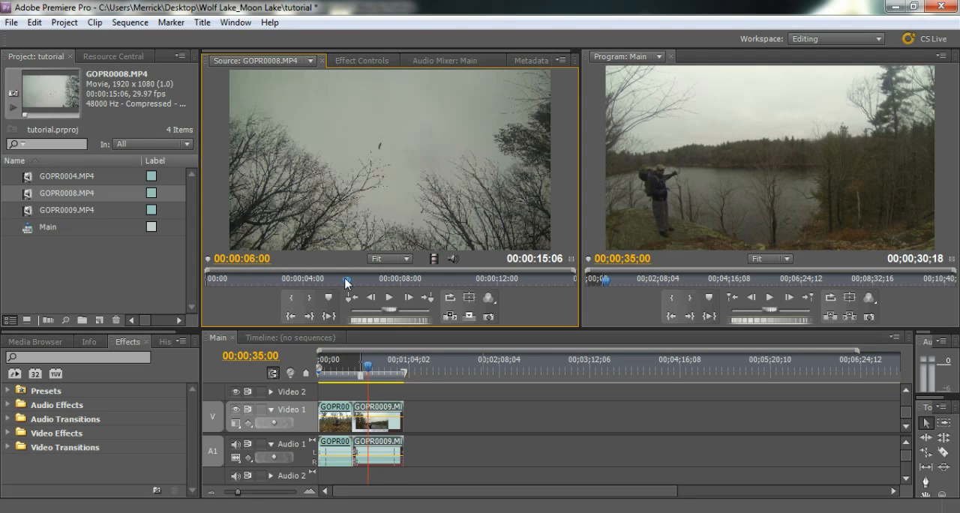
{"action": "left_click", "coordinate": [335, 278]}
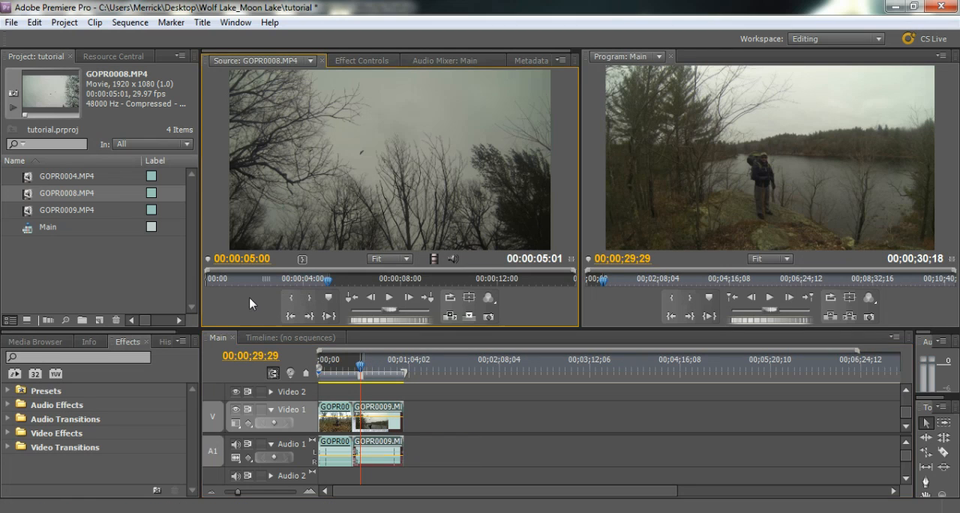
{"action": "mouse_move", "coordinate": [267, 258]}
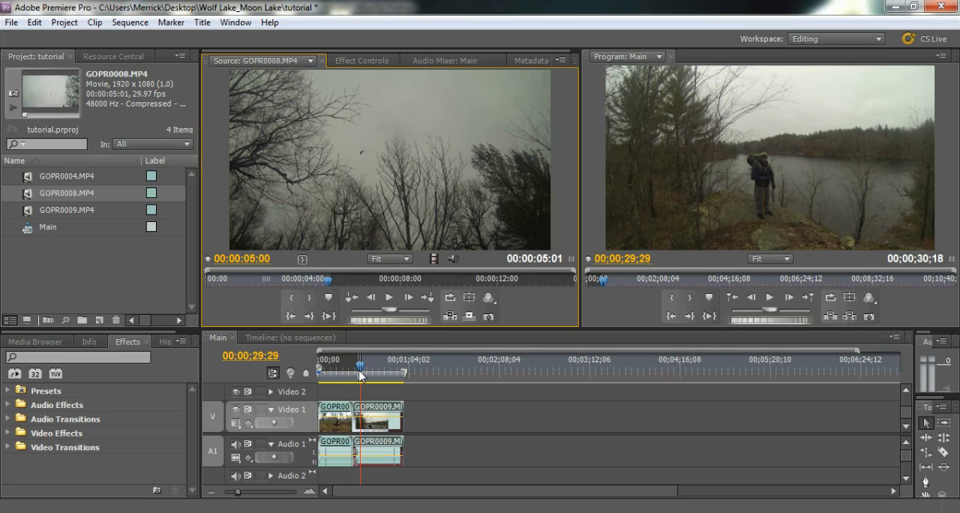
{"action": "mouse_move", "coordinate": [362, 376]}
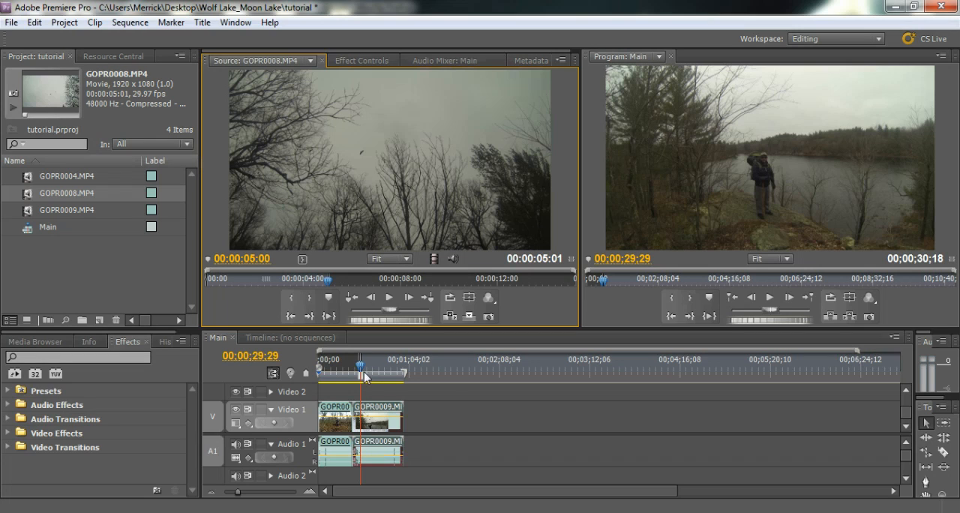
{"action": "mouse_move", "coordinate": [489, 327]}
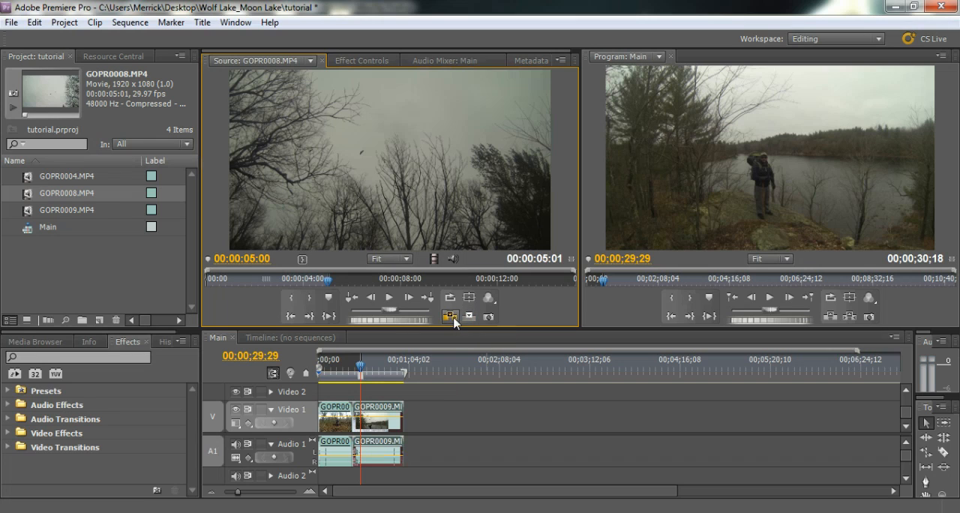
{"action": "mouse_move", "coordinate": [471, 315]}
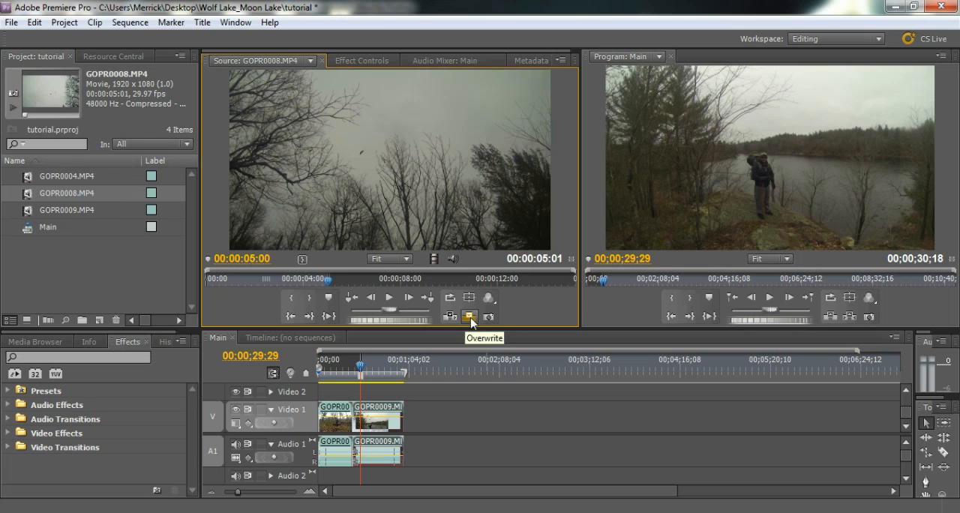
- Overwrite the marked bird shot into the Main sequence at the in point near 30 seconds
{"action": "left_click", "coordinate": [471, 315]}
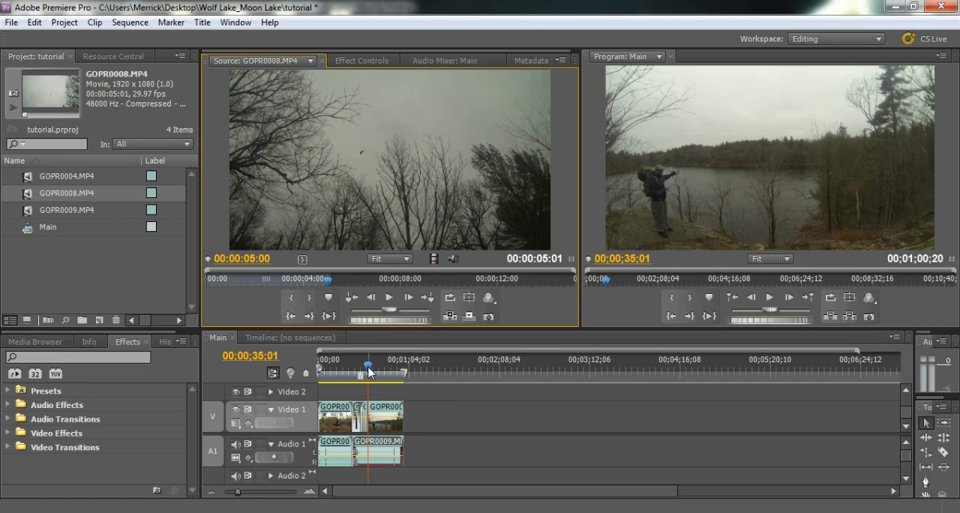
- Lock the Audio 1 track so its audio is protected from further overwrites
{"action": "left_click", "coordinate": [366, 368]}
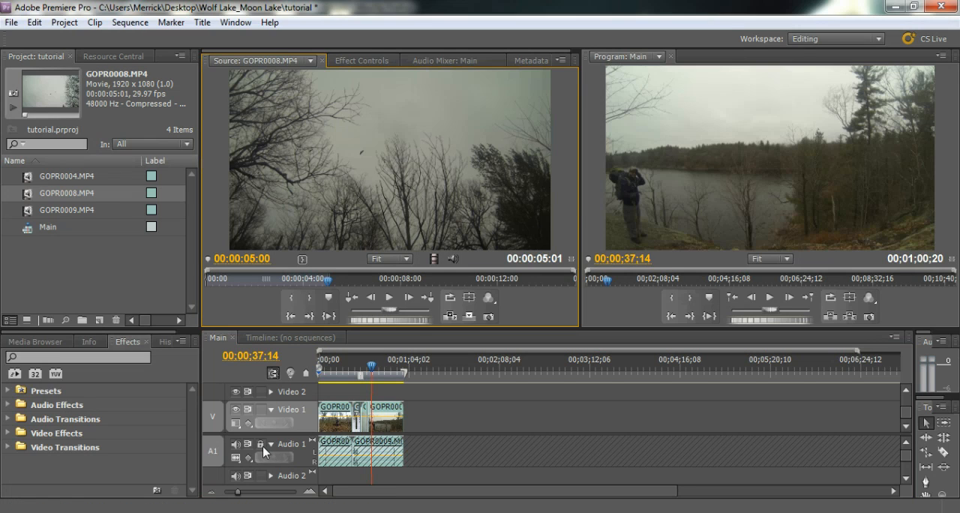
{"action": "mouse_move", "coordinate": [261, 450]}
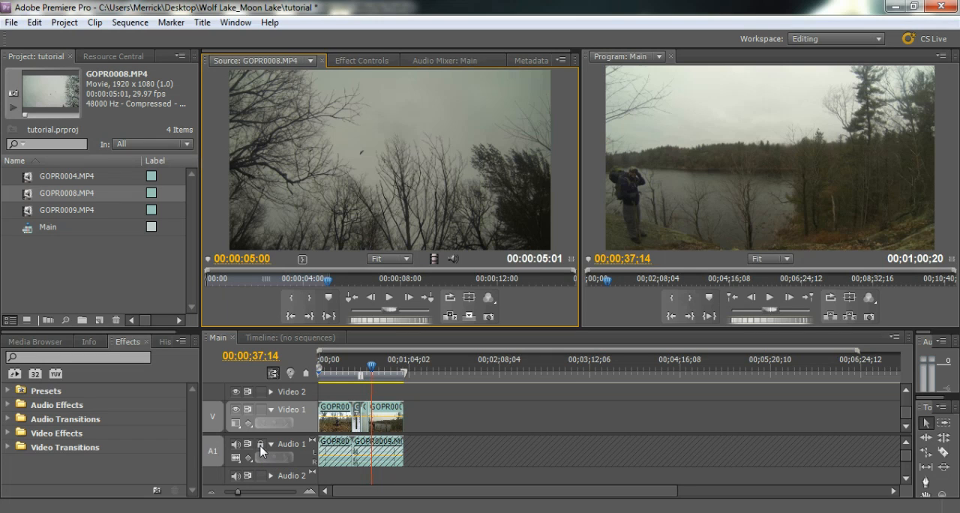
{"action": "mouse_move", "coordinate": [390, 423]}
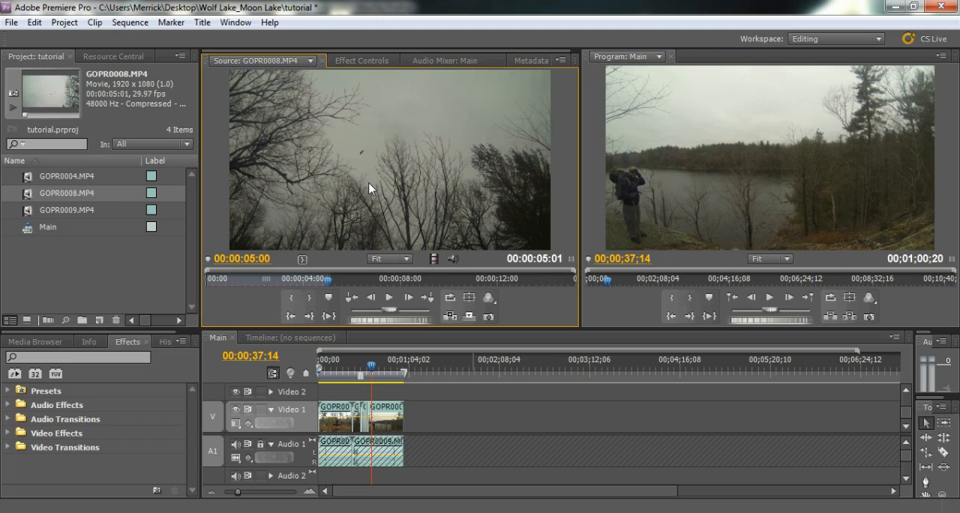
{"action": "mouse_move", "coordinate": [467, 315]}
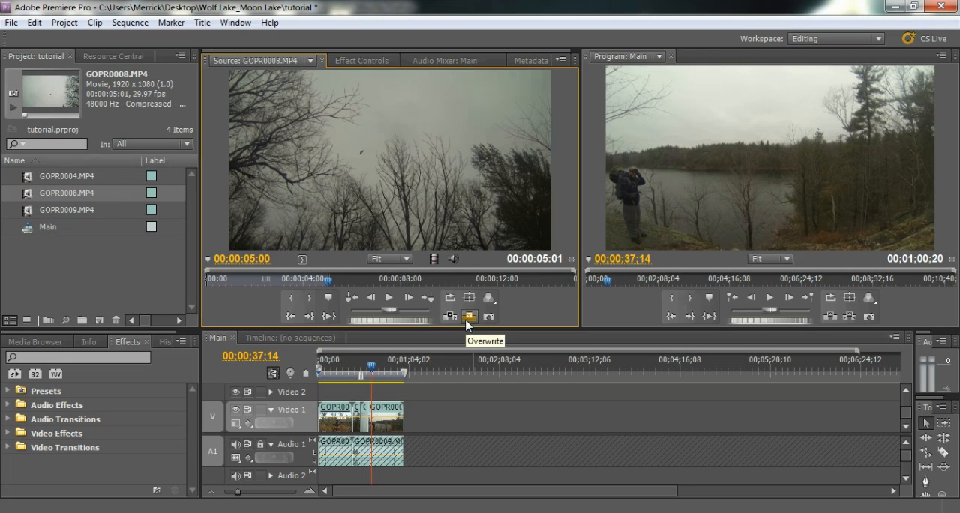